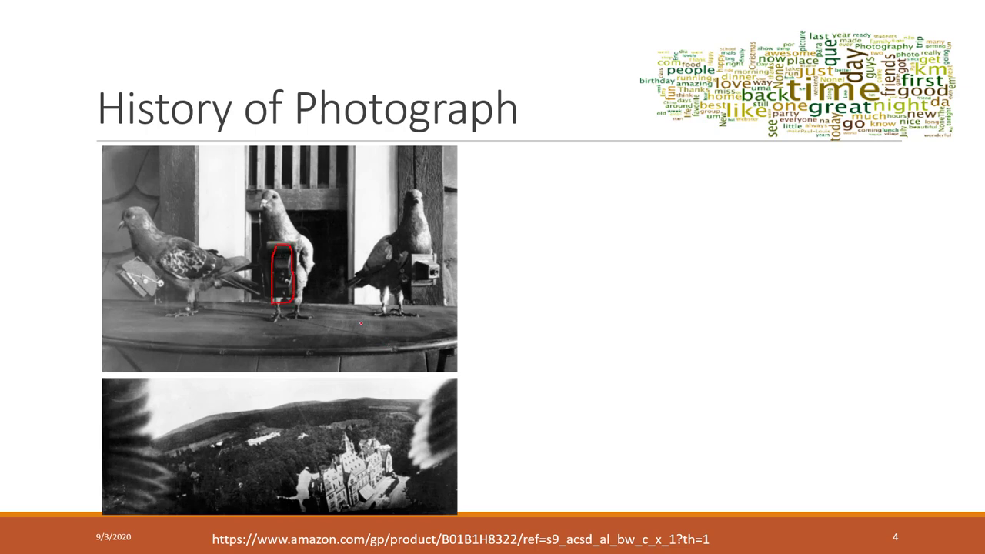
{"action": "mouse_move", "coordinate": [354, 345]}
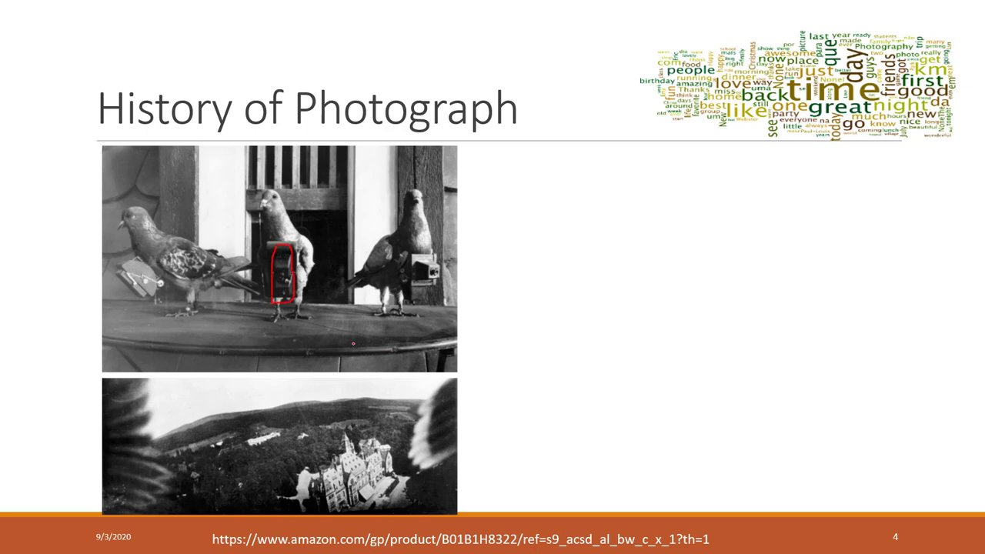